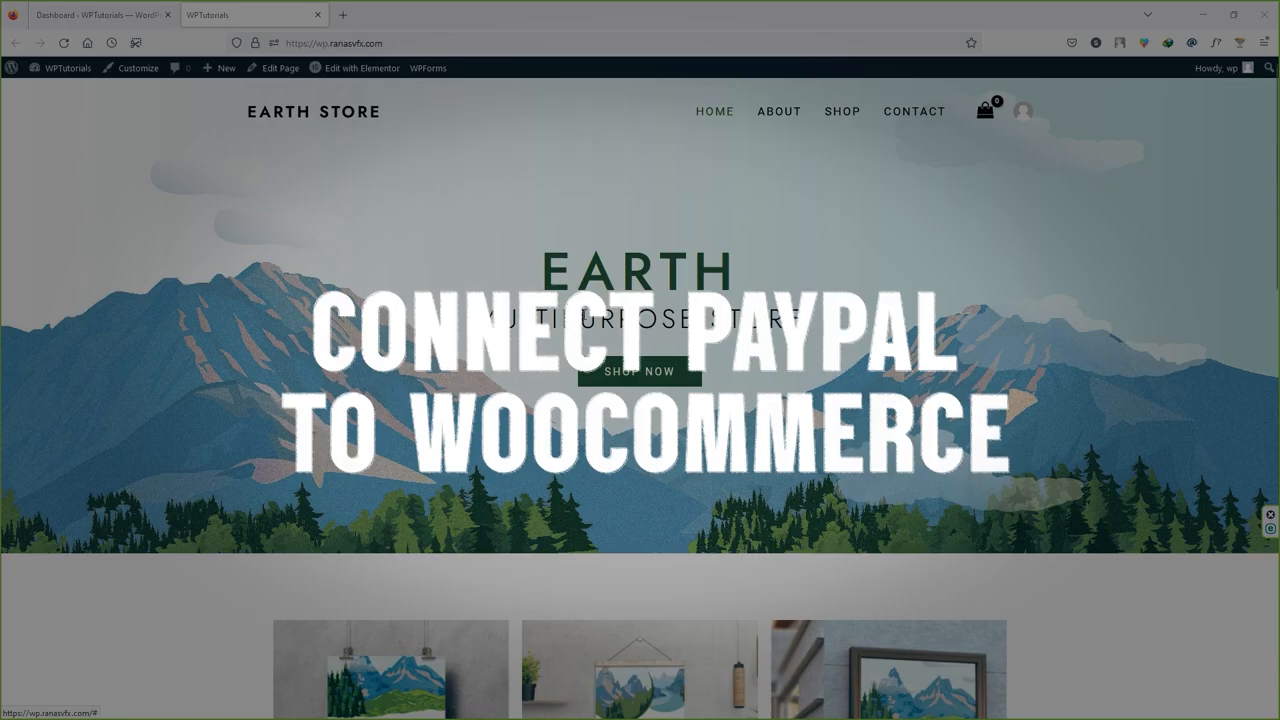
Step: Go from the storefront to the admin area and open WooCommerce Settings
click(96, 14)
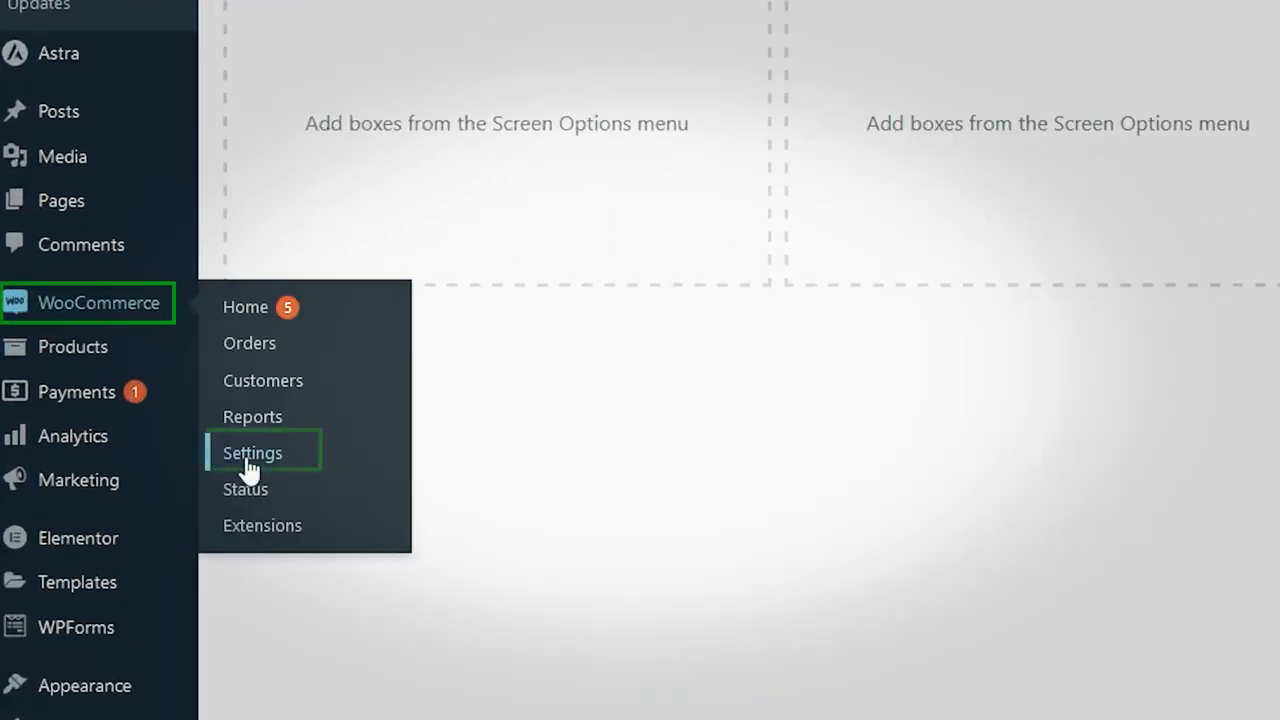
click(252, 452)
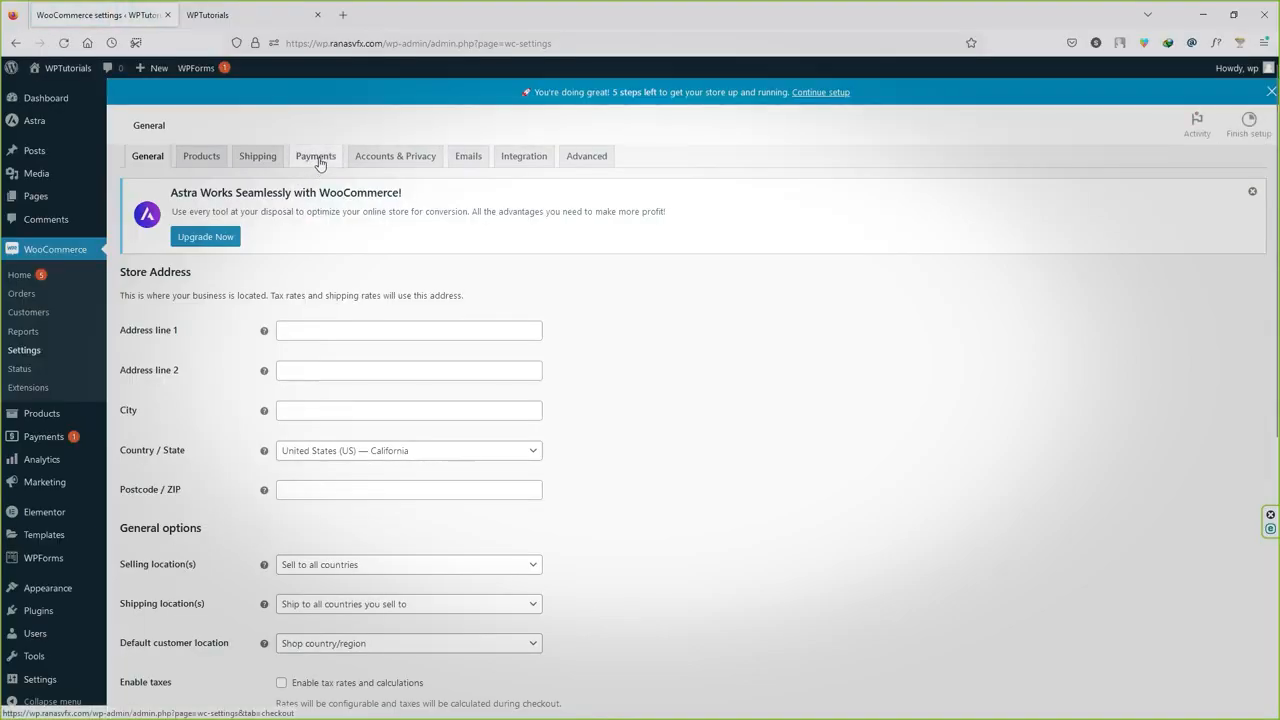
Step: Show the Payments tab listing bank transfer, check and cash on delivery methods
click(316, 156)
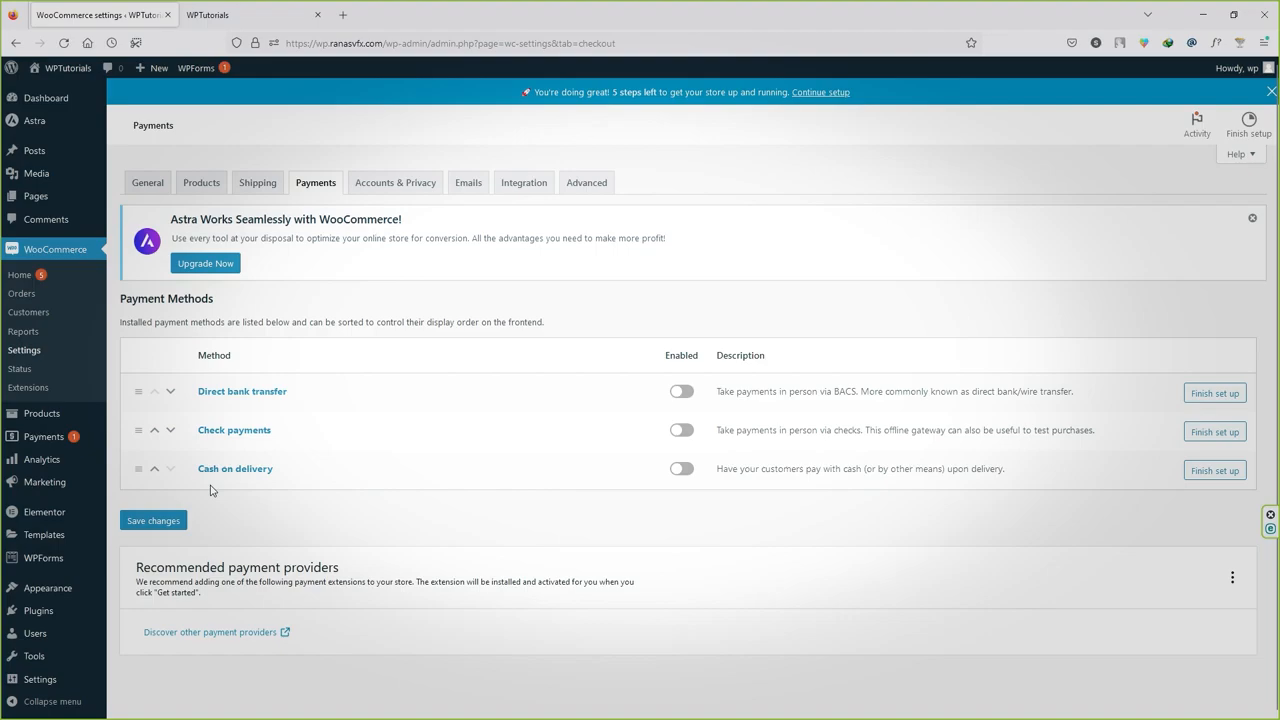
mouse_move(244, 364)
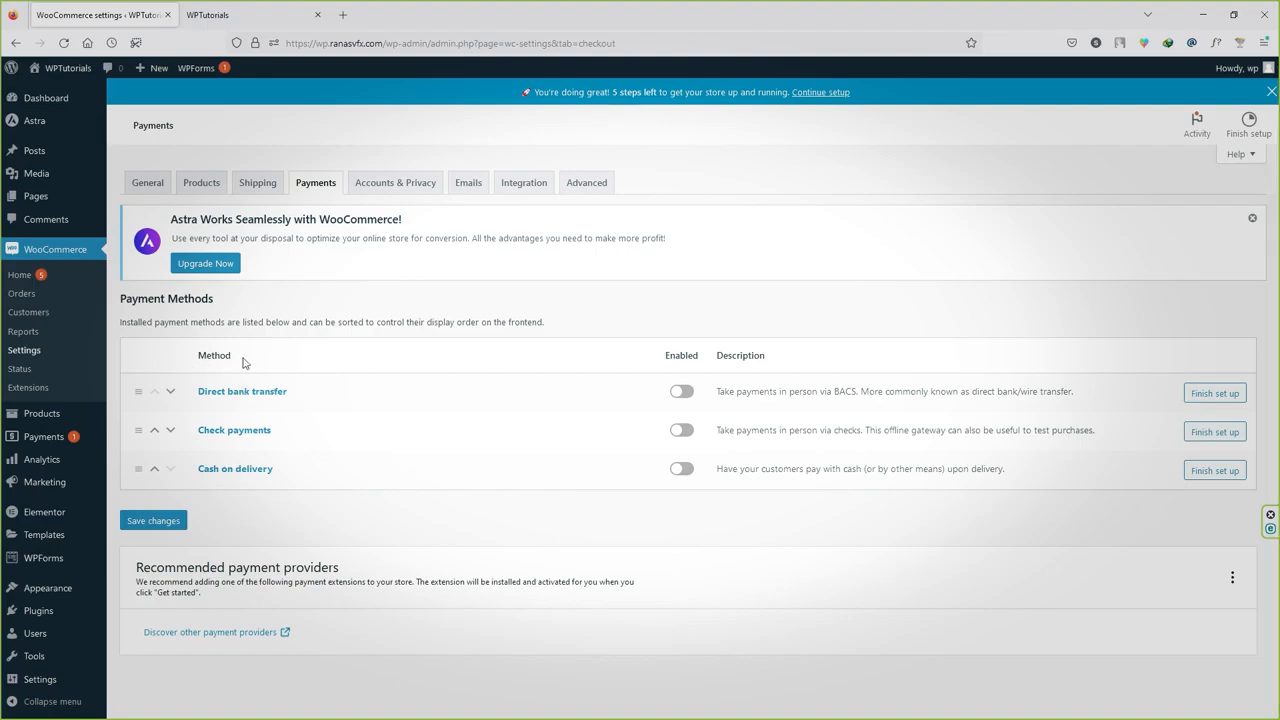
mouse_move(332, 300)
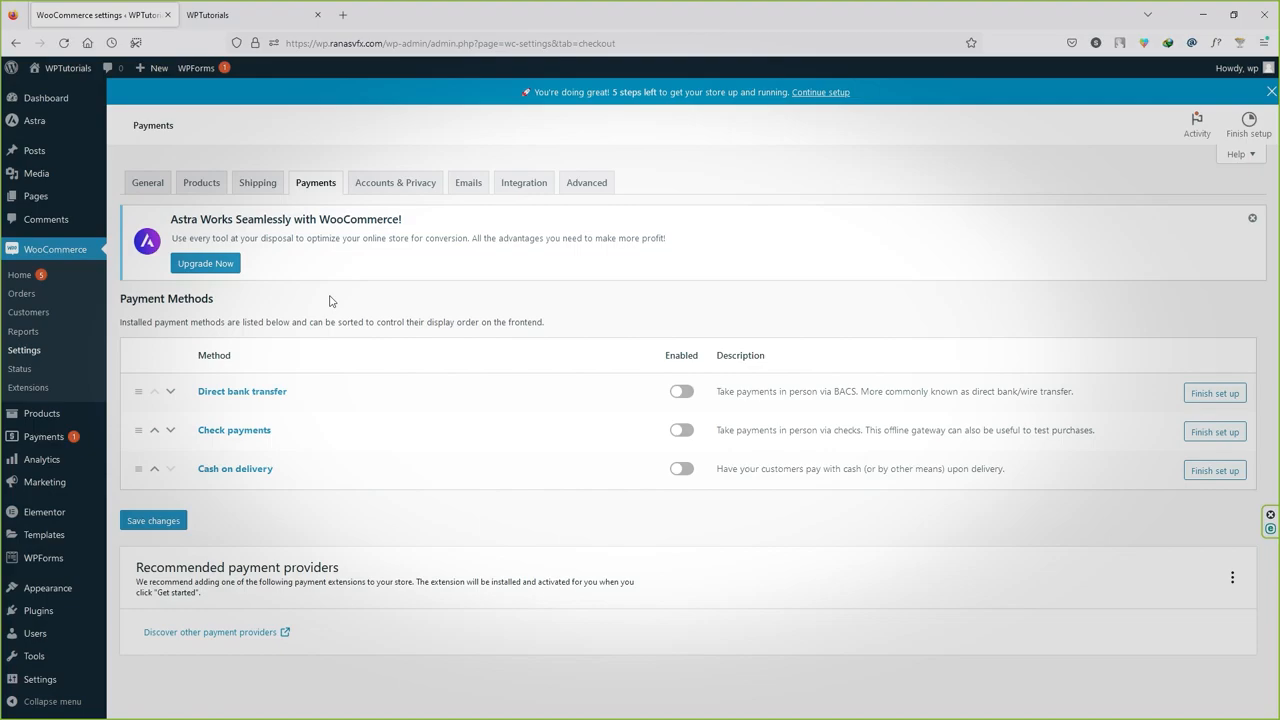
mouse_move(310, 208)
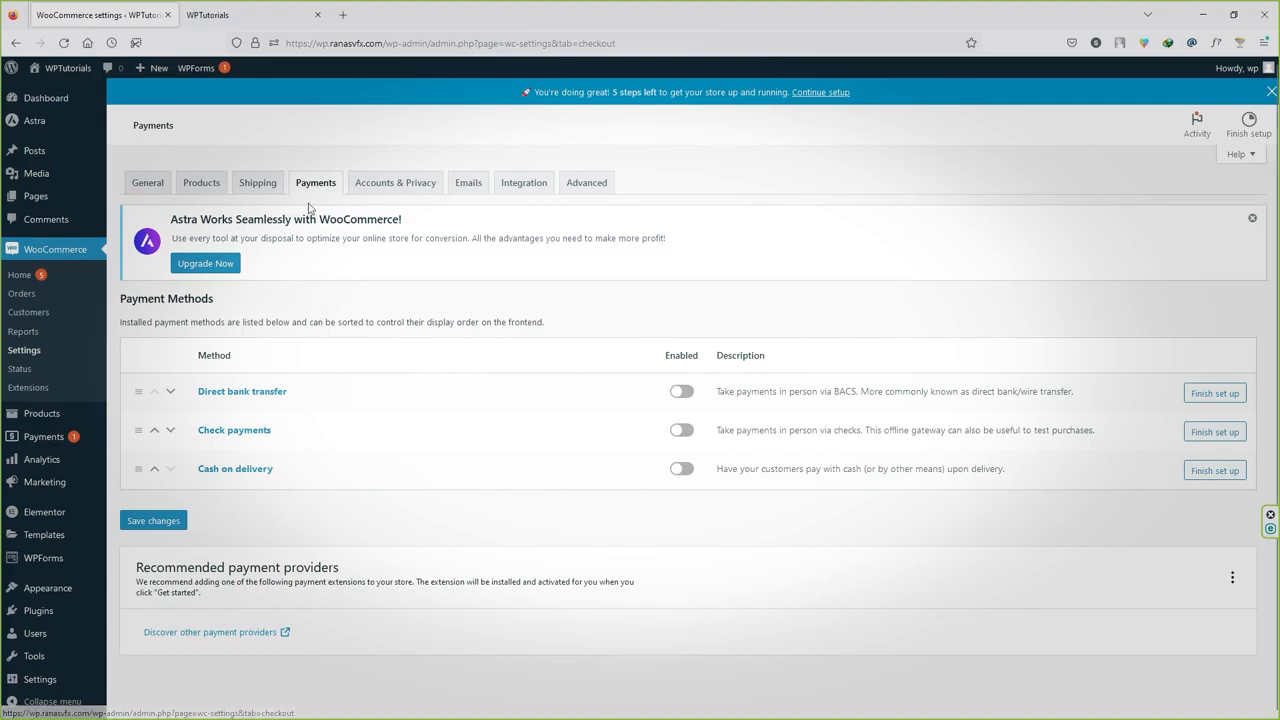
mouse_move(240, 360)
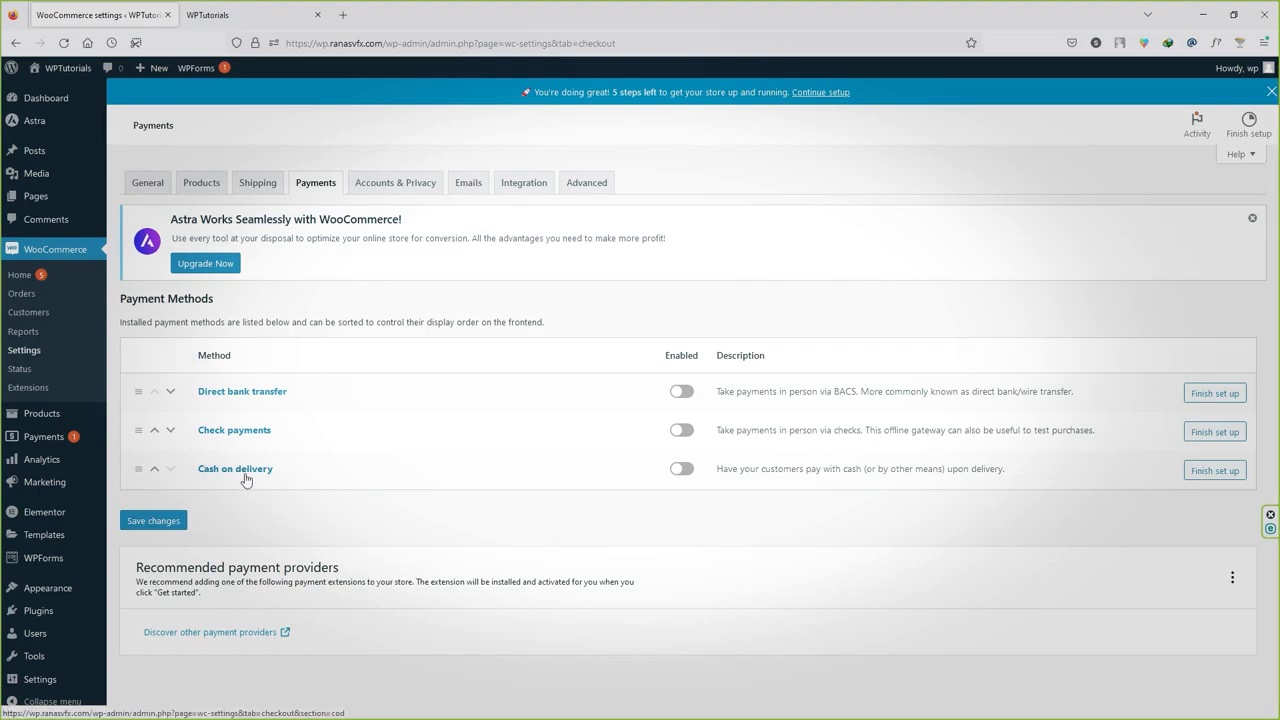
click(316, 182)
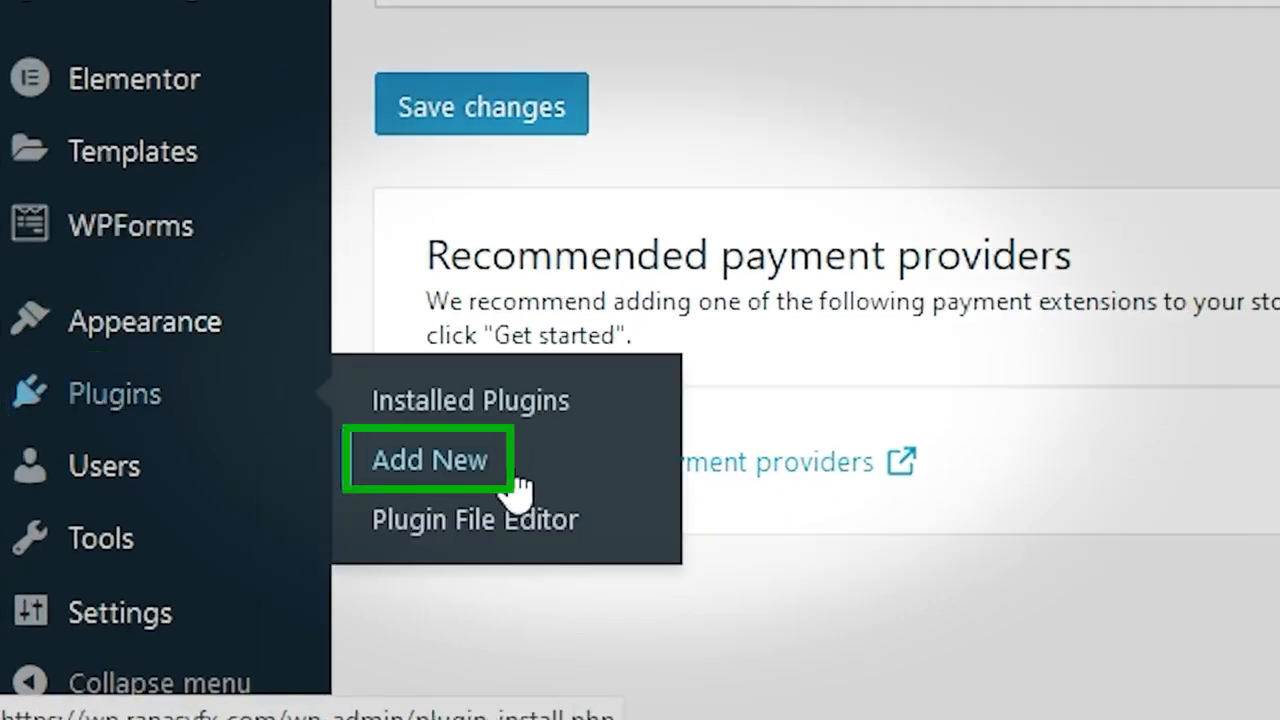
Step: Search Add Plugins for 'paypal', then install and activate Payment Plugins for PayPal WooCommerce
click(428, 458)
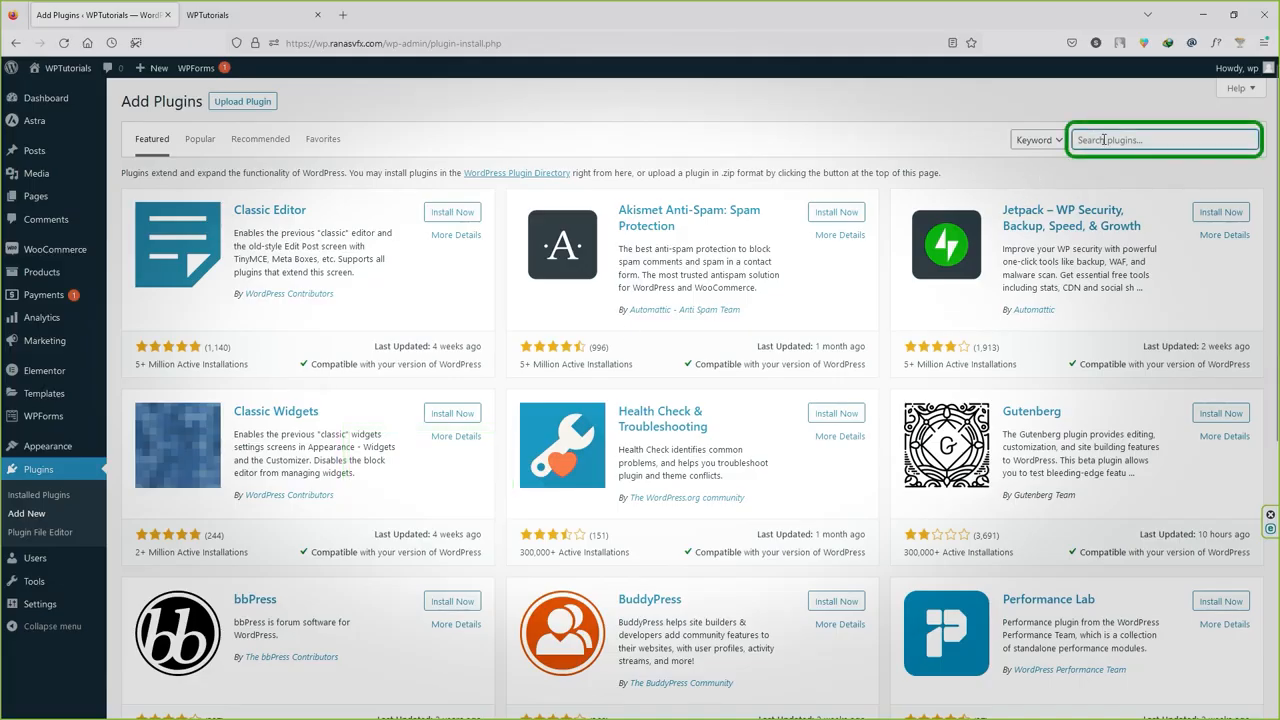
text(paypal)
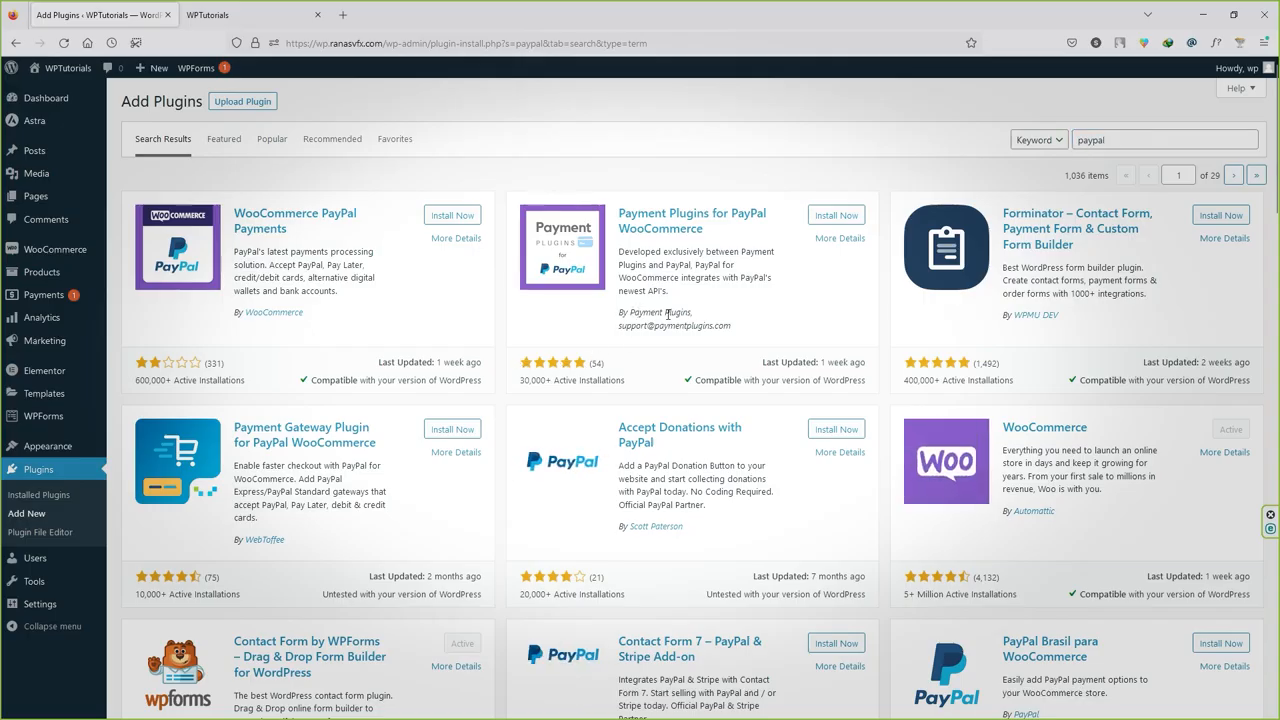
click(836, 216)
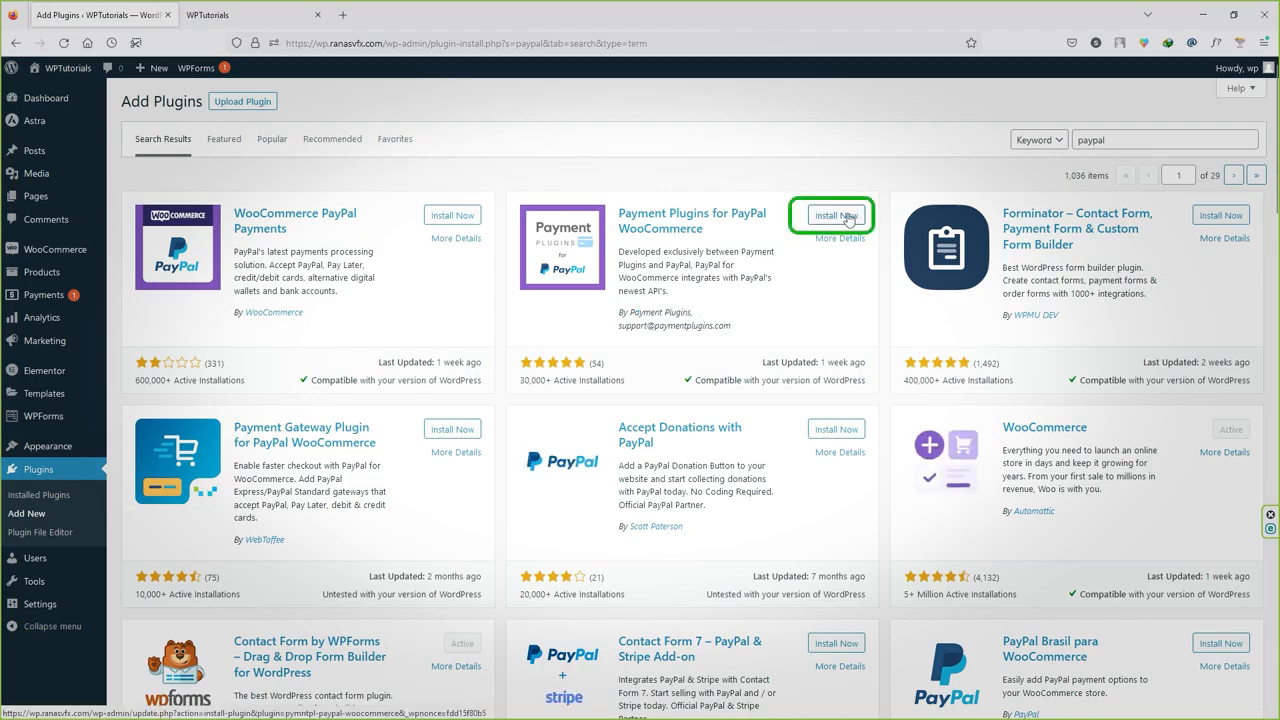
click(836, 216)
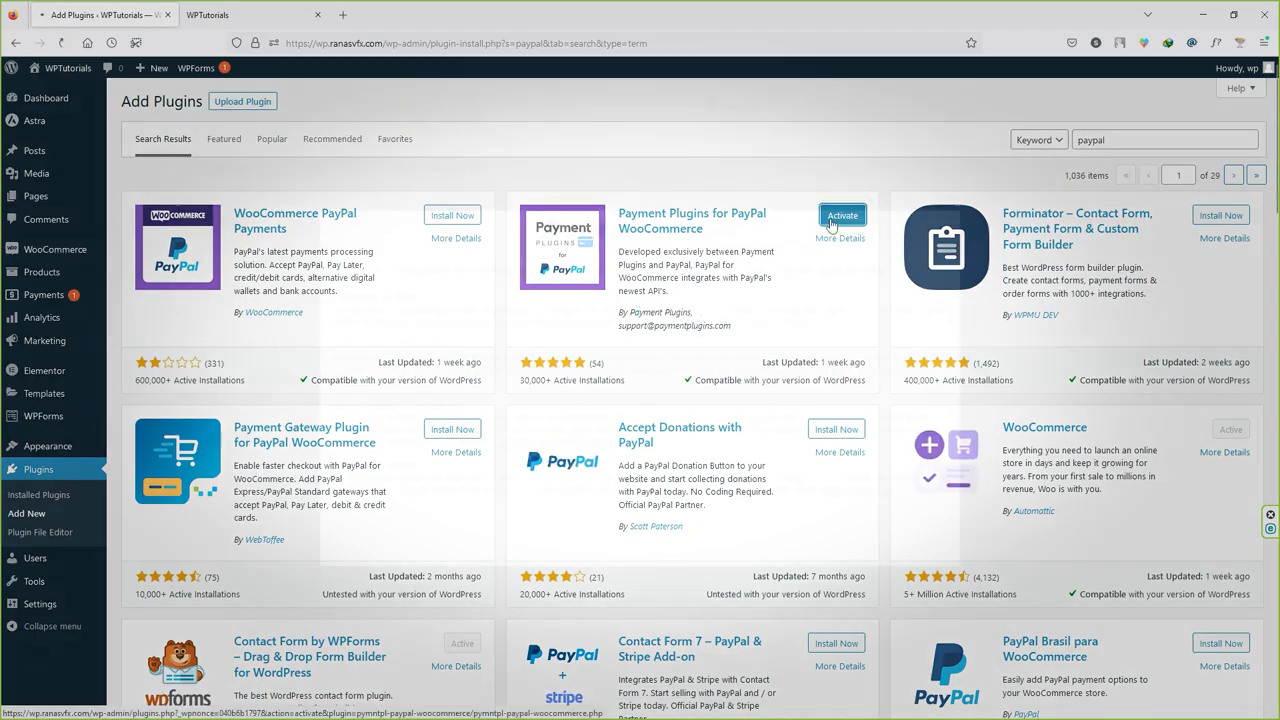
click(842, 216)
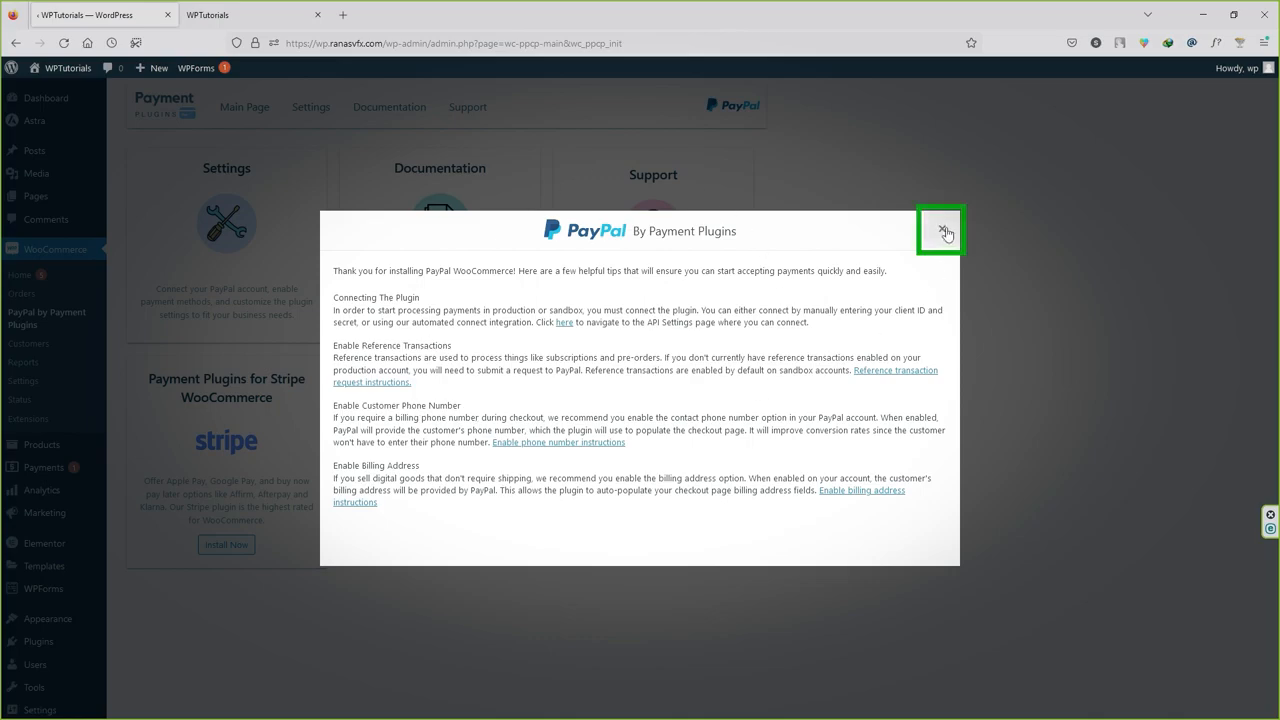
Step: Close the PayPal welcome notes and return to the Payments tab now listing PayPal Gateway
click(940, 232)
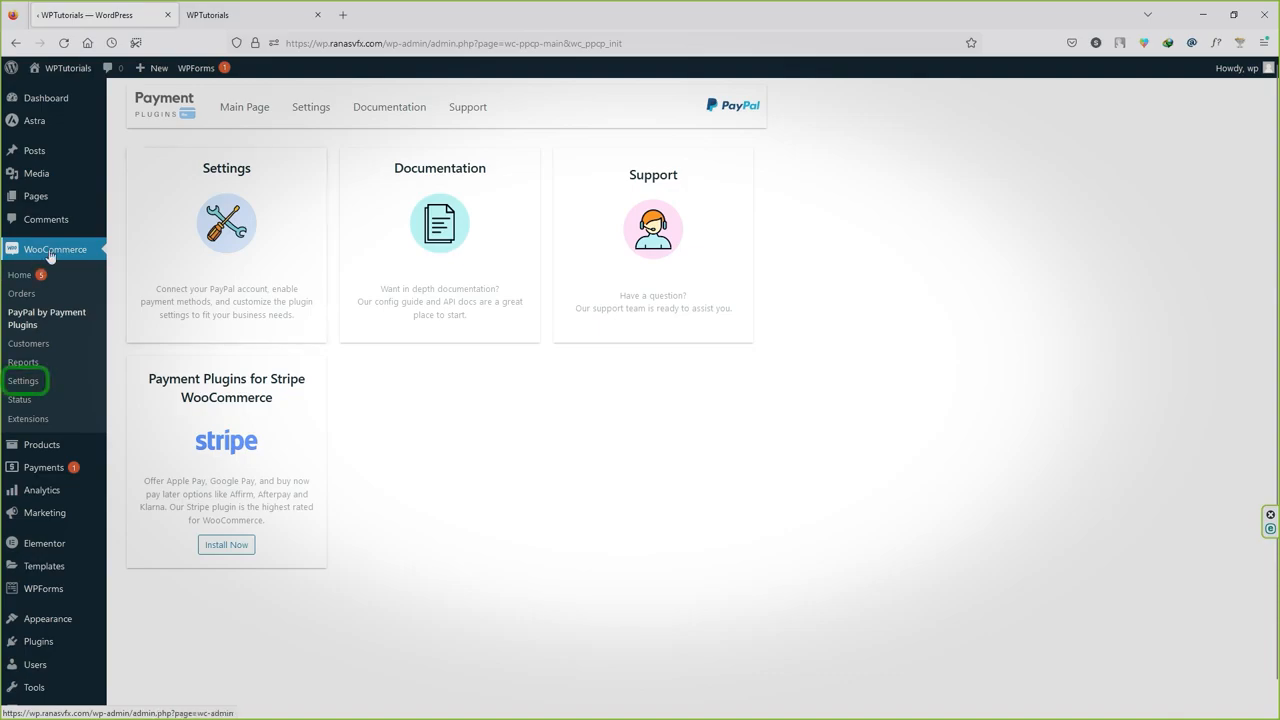
click(24, 380)
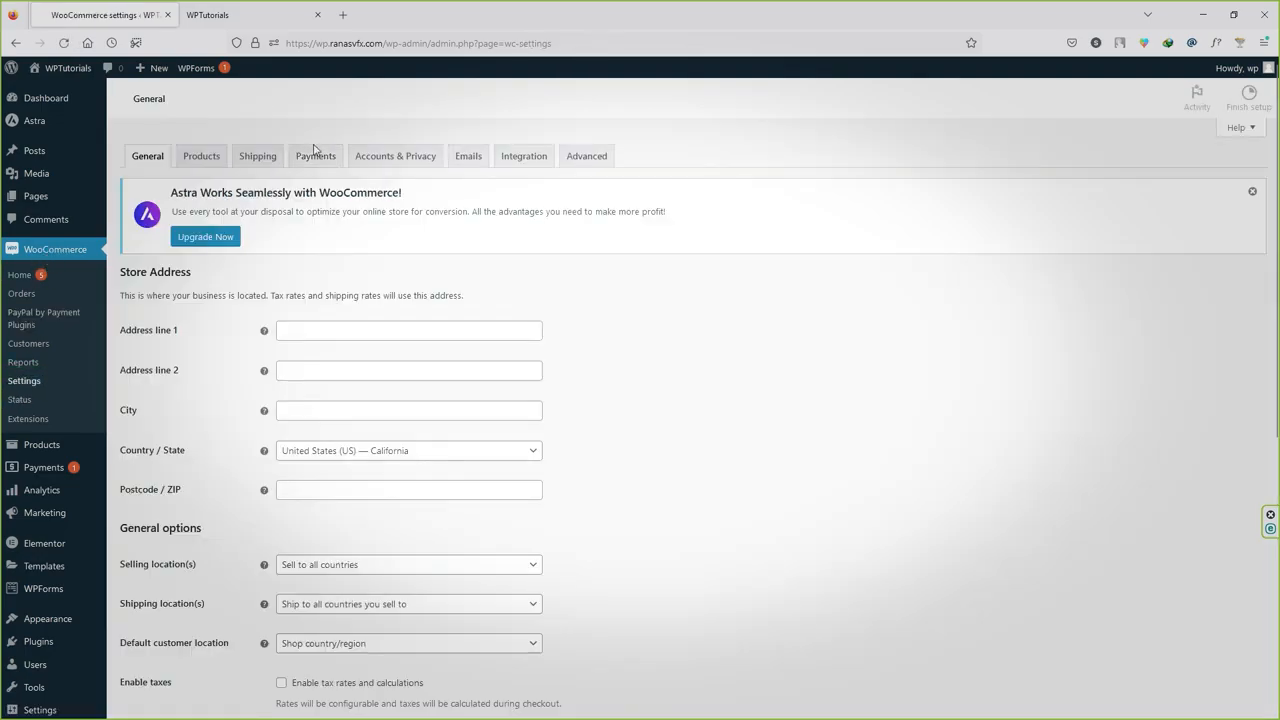
click(316, 156)
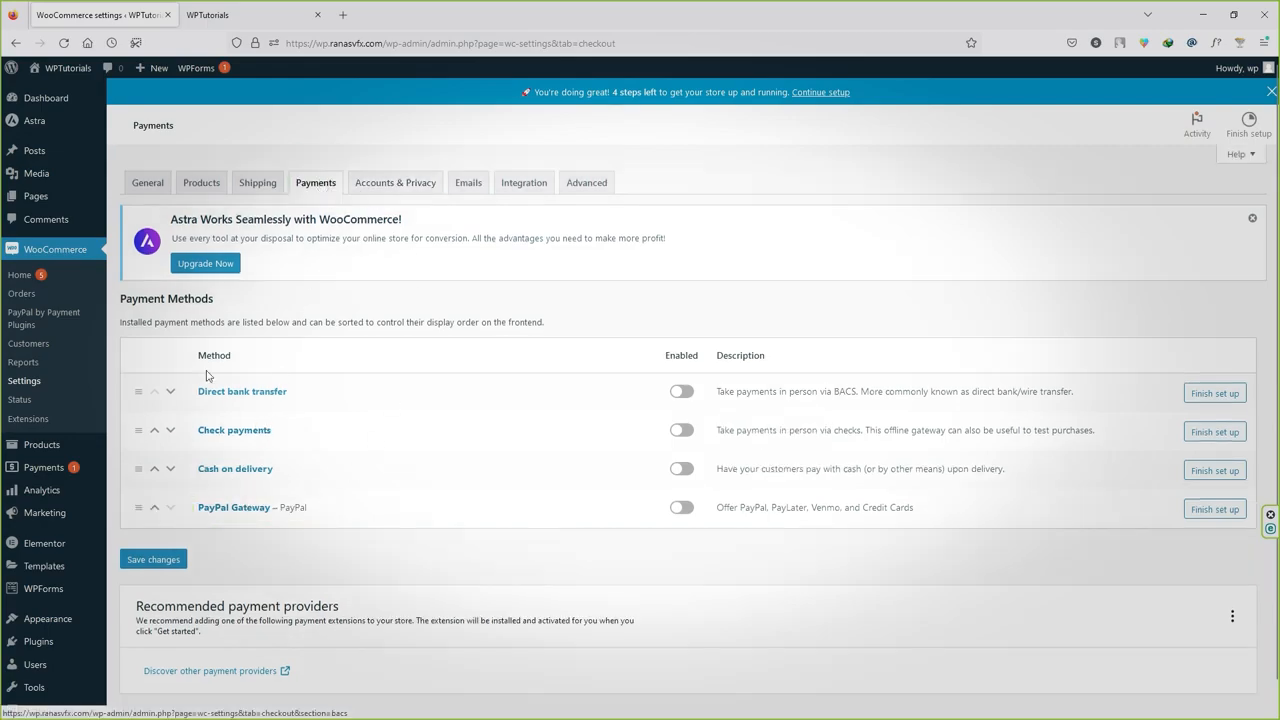
Step: Enable PayPal Gateway, save the payment methods, and manage its settings
click(680, 508)
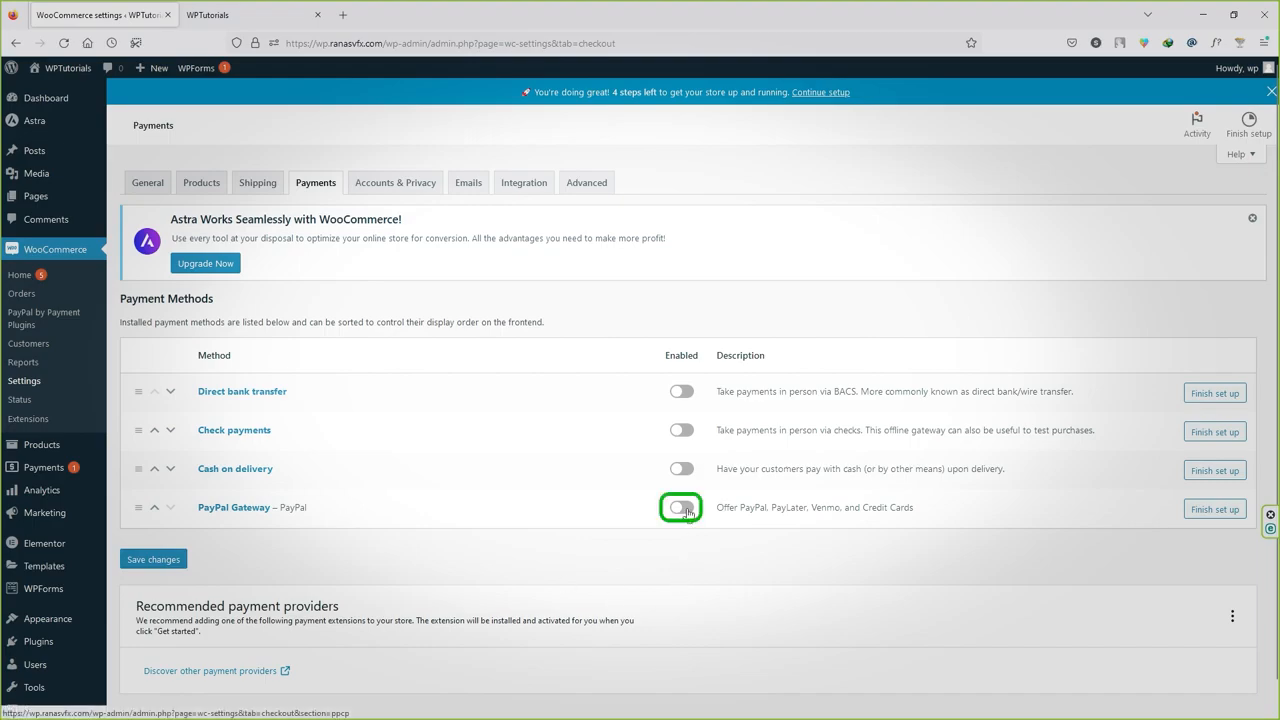
click(152, 560)
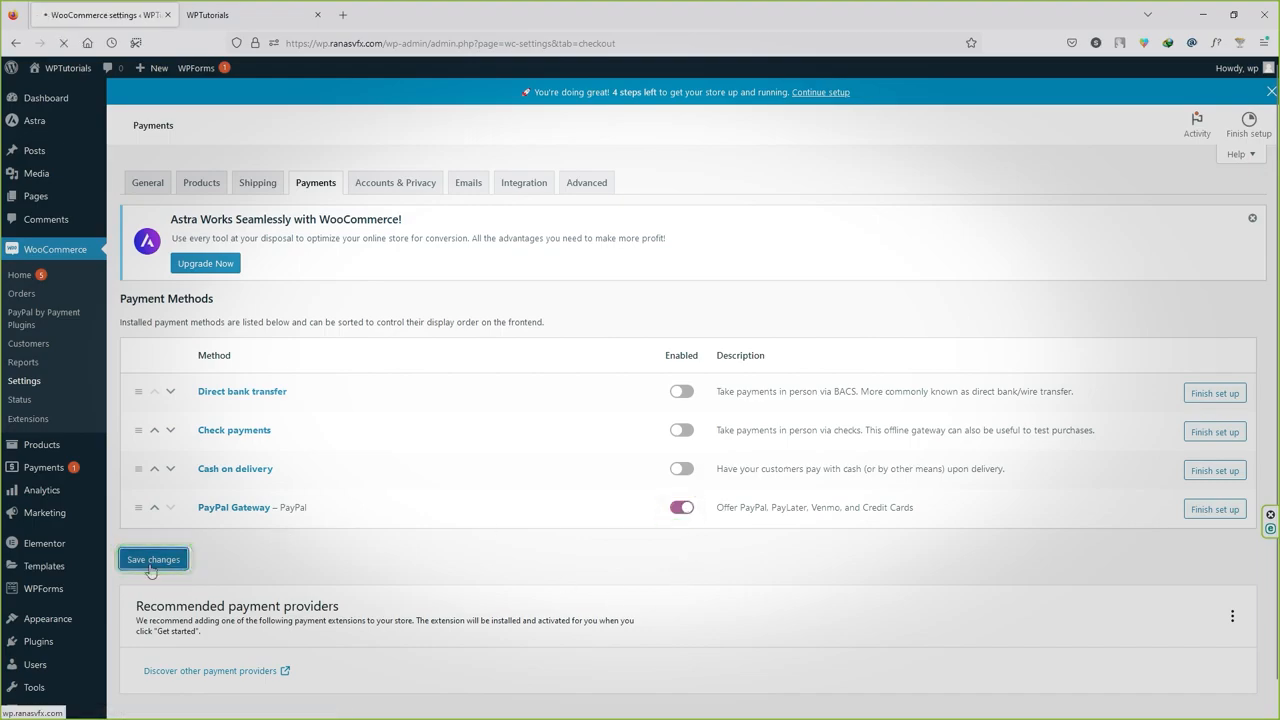
click(152, 560)
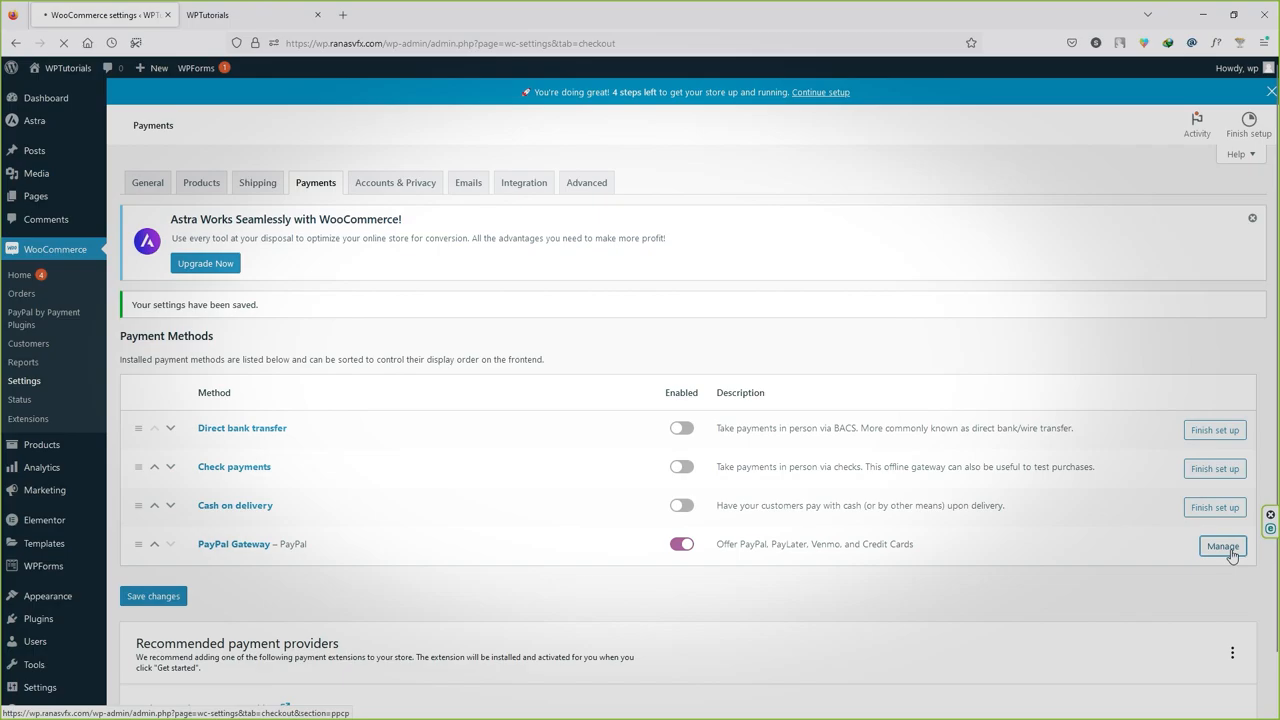
click(1222, 546)
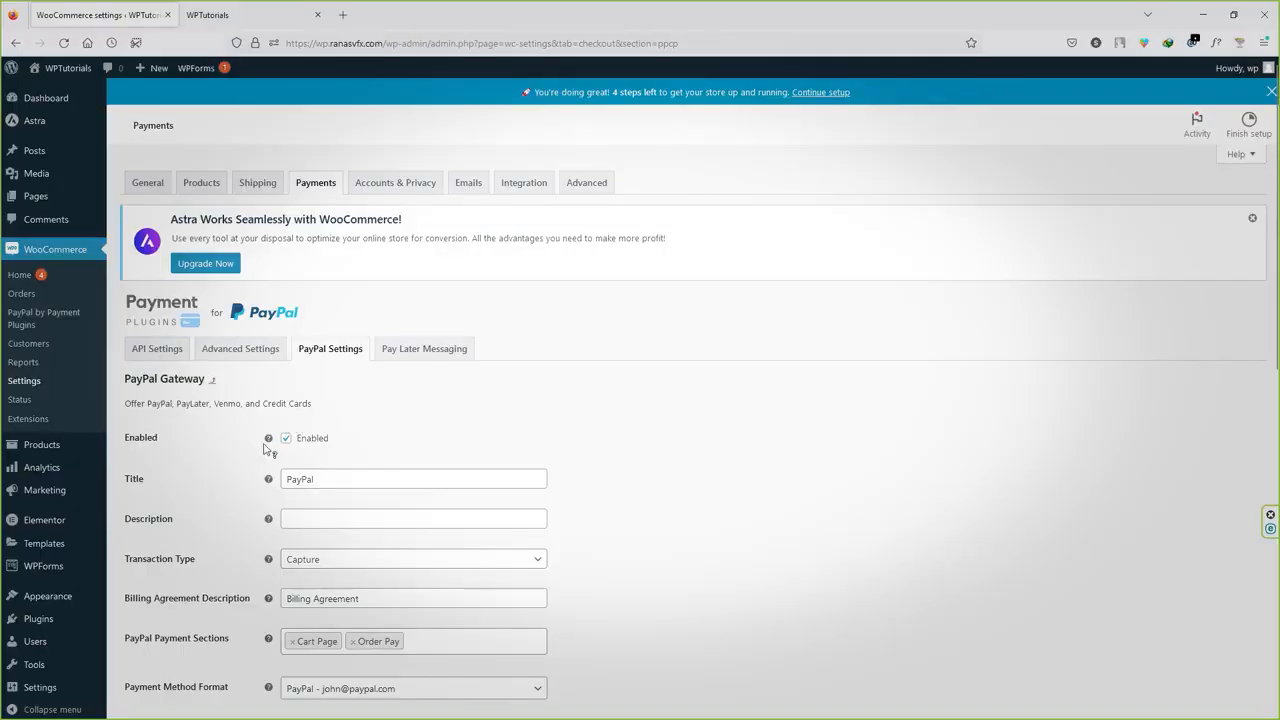
Step: In API Settings, try the sandbox environment and set it back to production
click(156, 348)
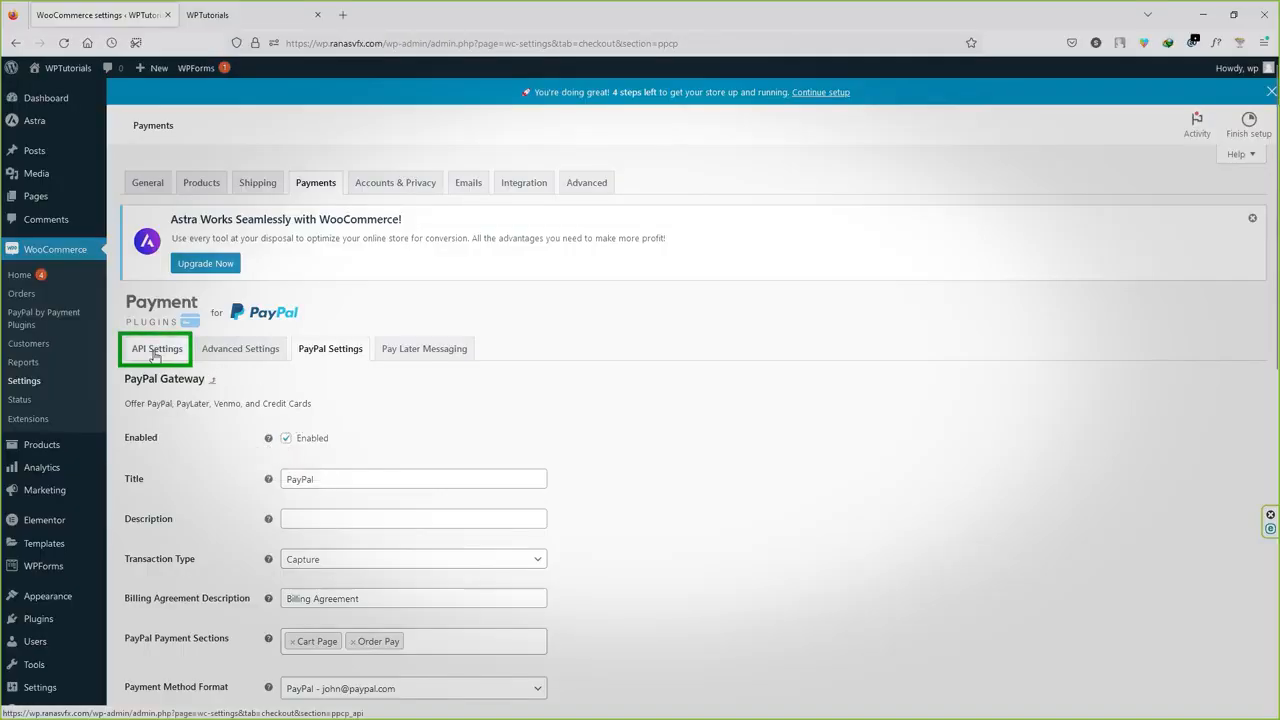
click(156, 348)
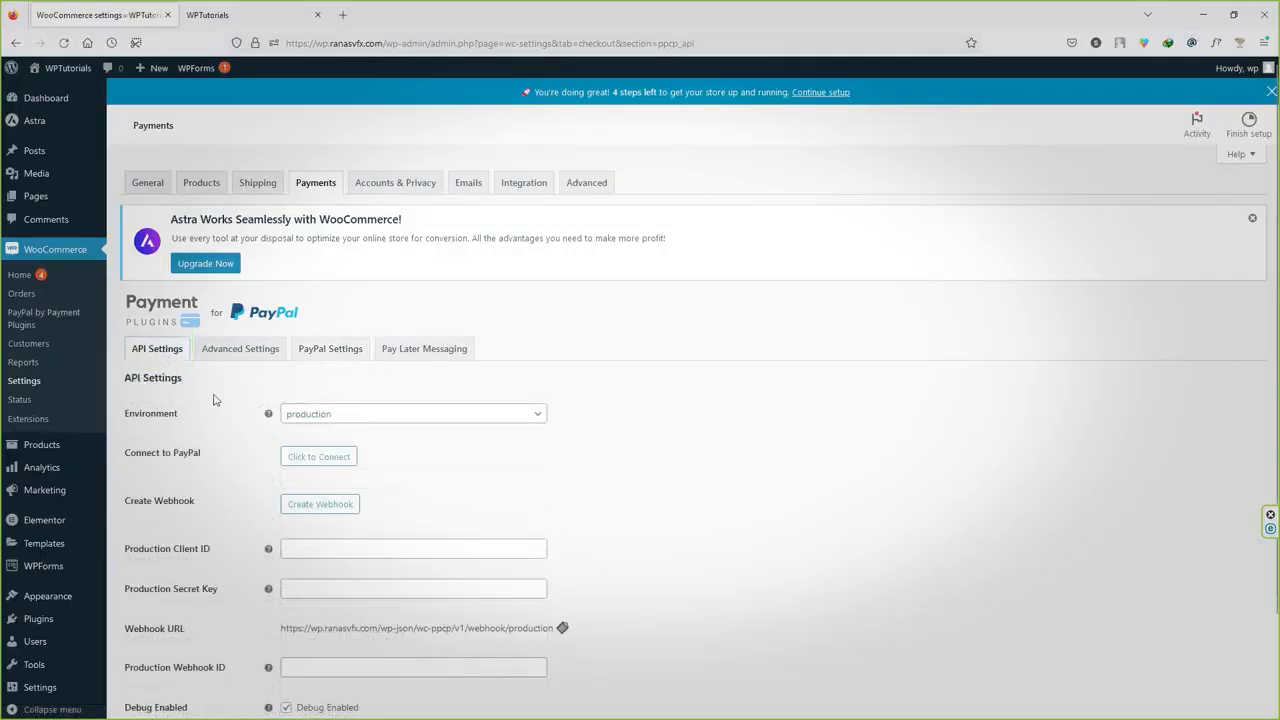
click(412, 412)
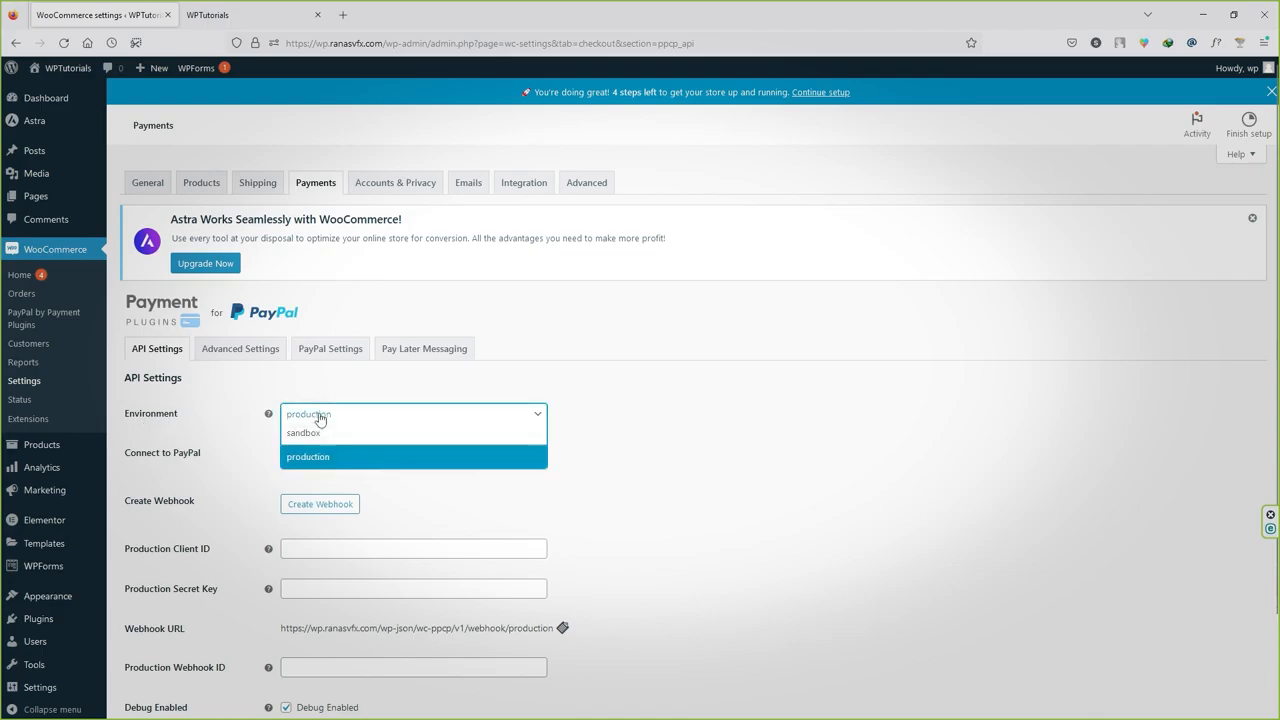
click(304, 432)
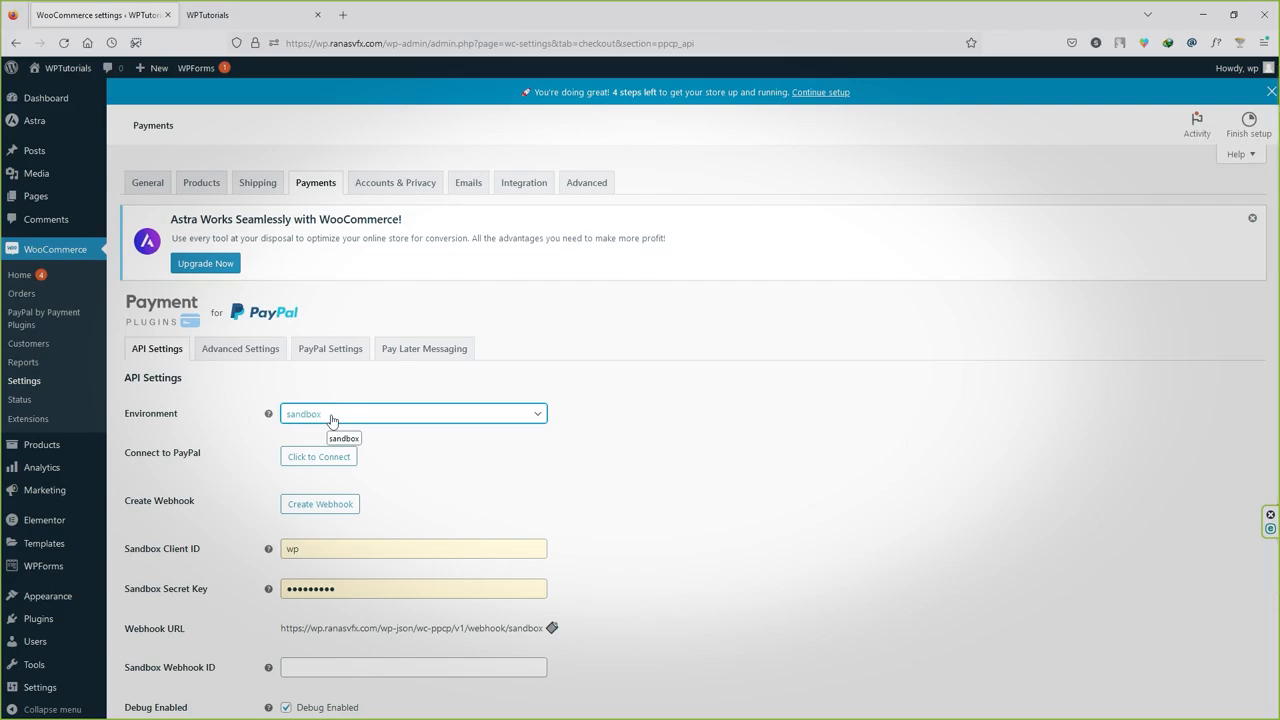
click(412, 412)
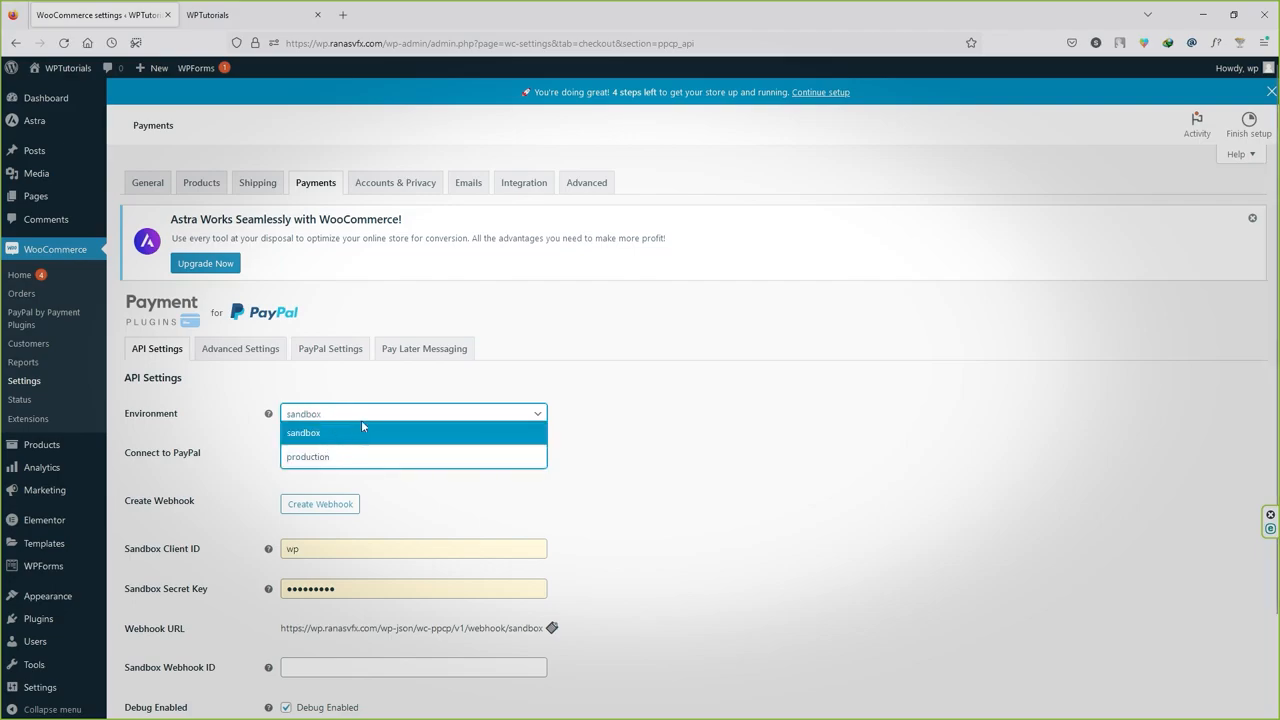
mouse_move(380, 456)
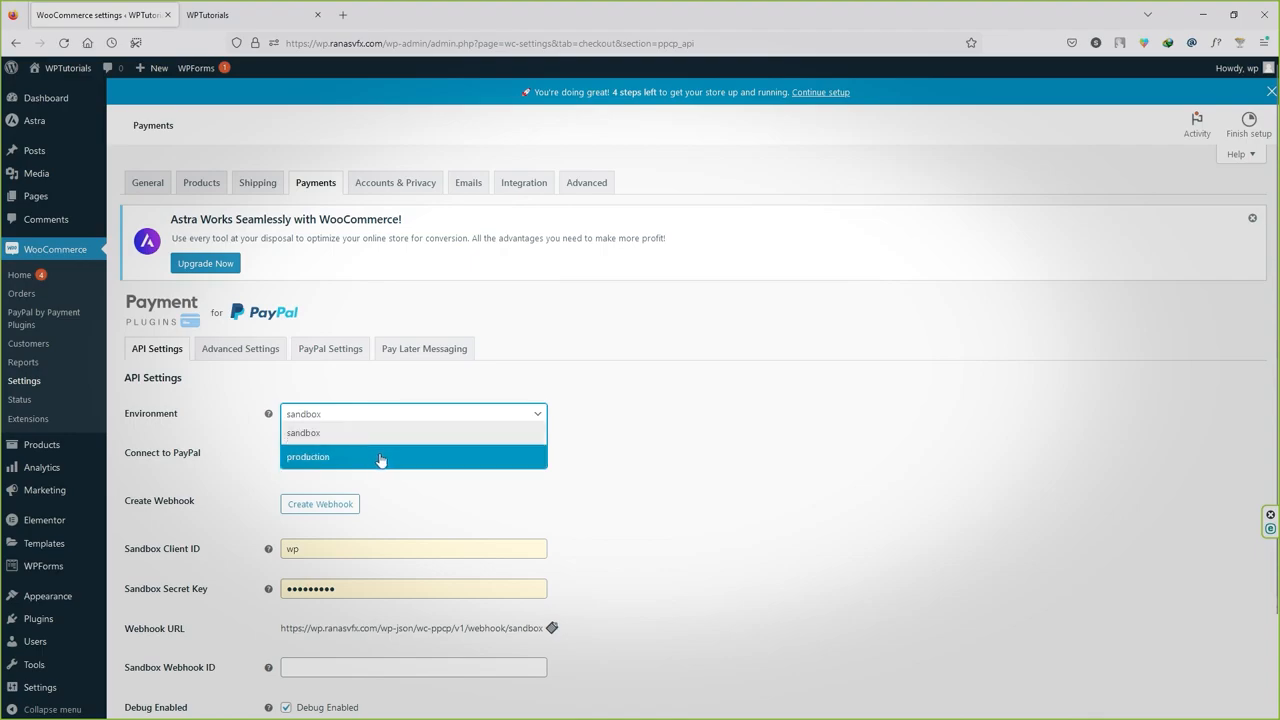
click(308, 456)
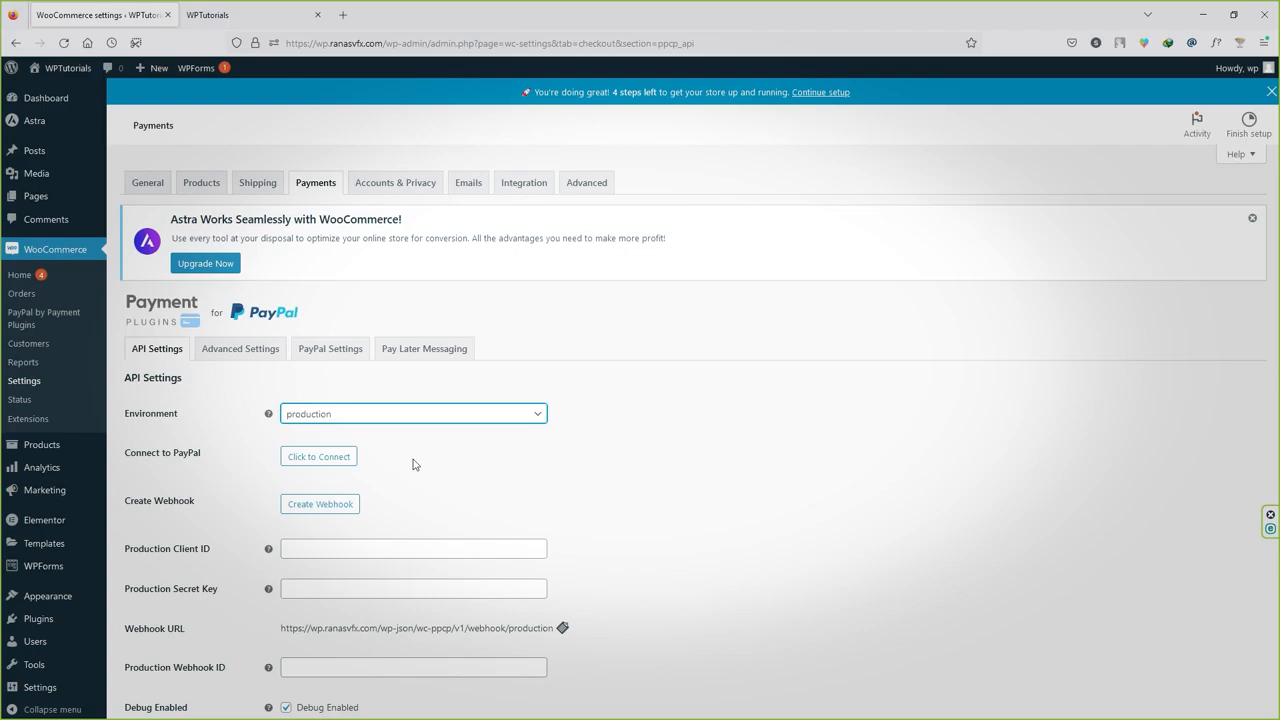
click(318, 456)
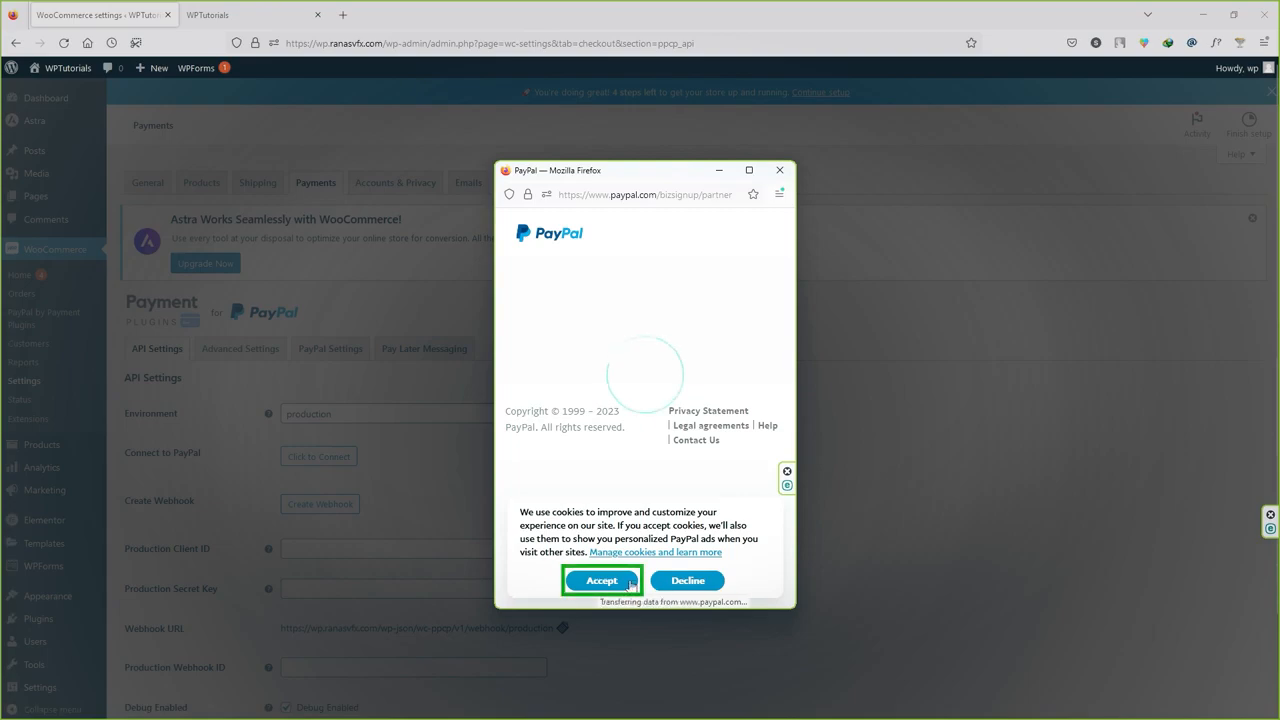
click(600, 580)
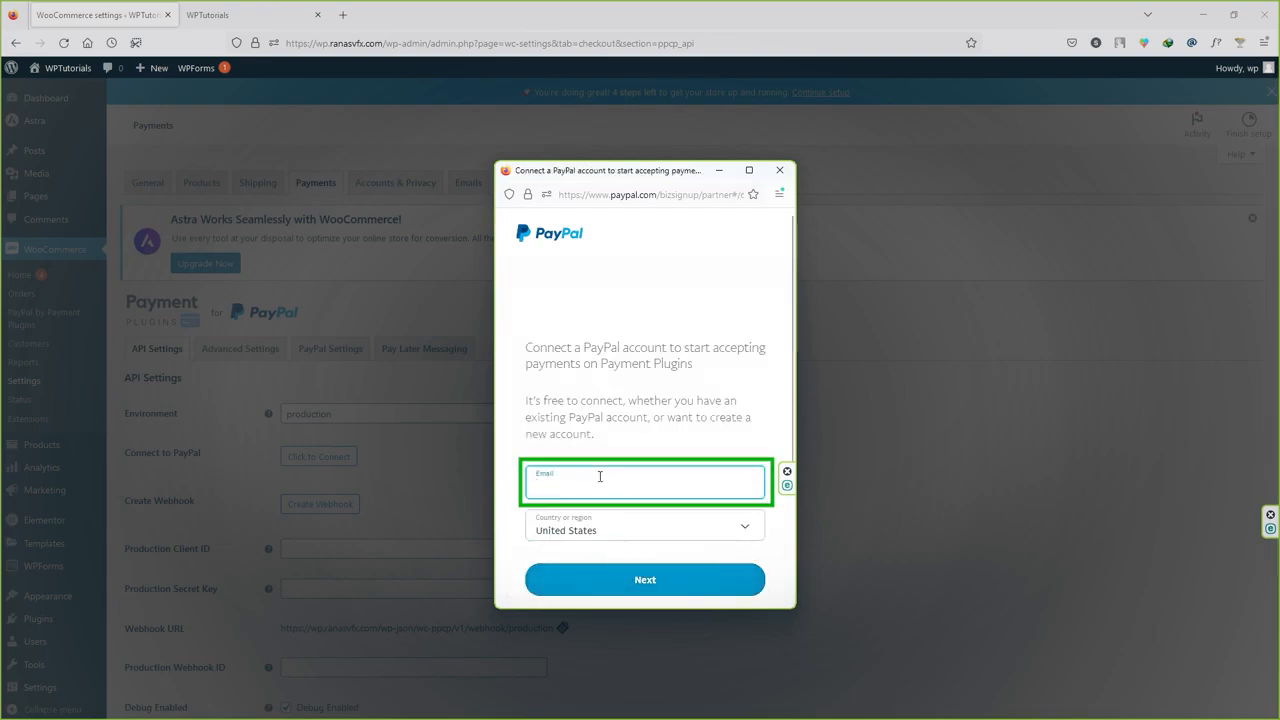
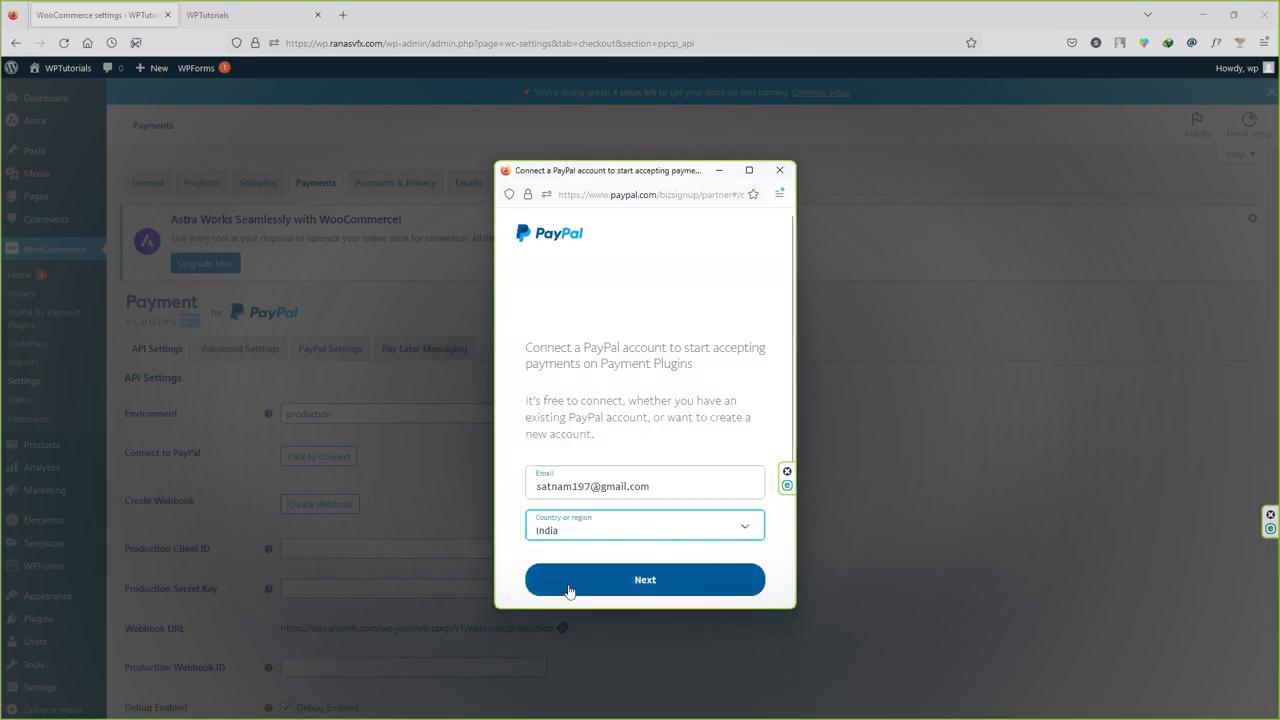
click(644, 580)
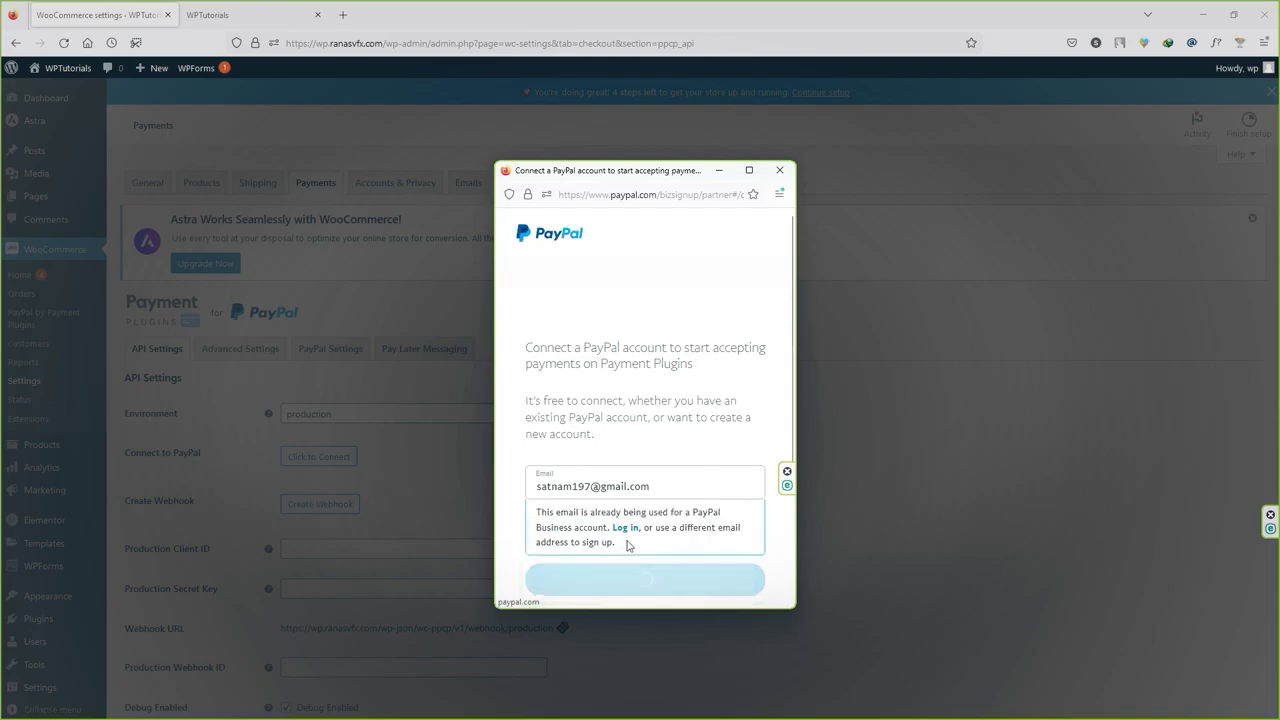
click(624, 528)
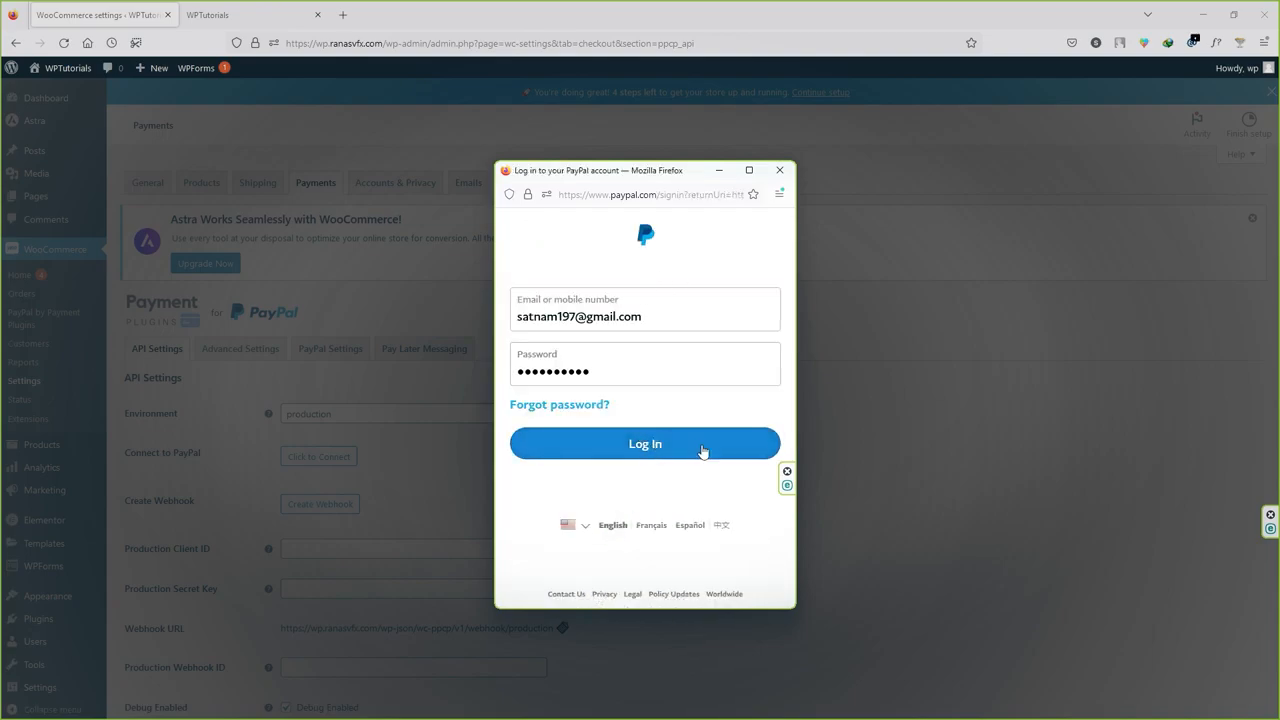
click(644, 444)
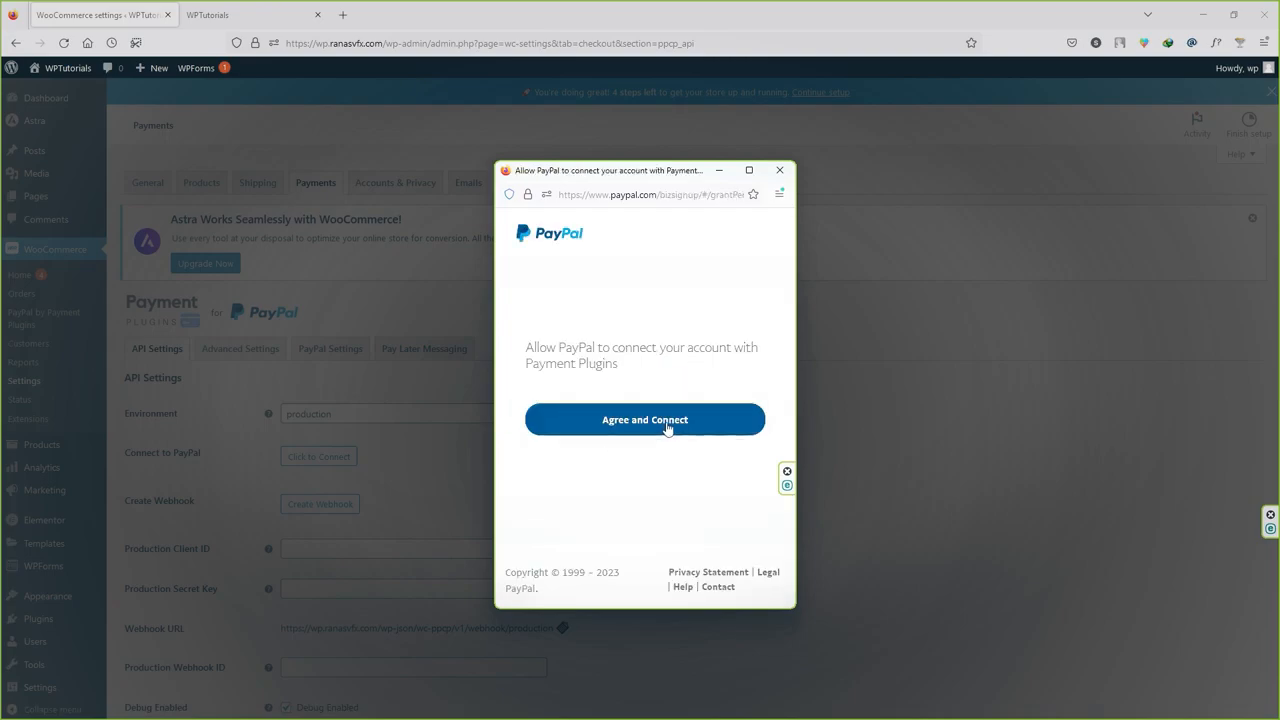
click(644, 420)
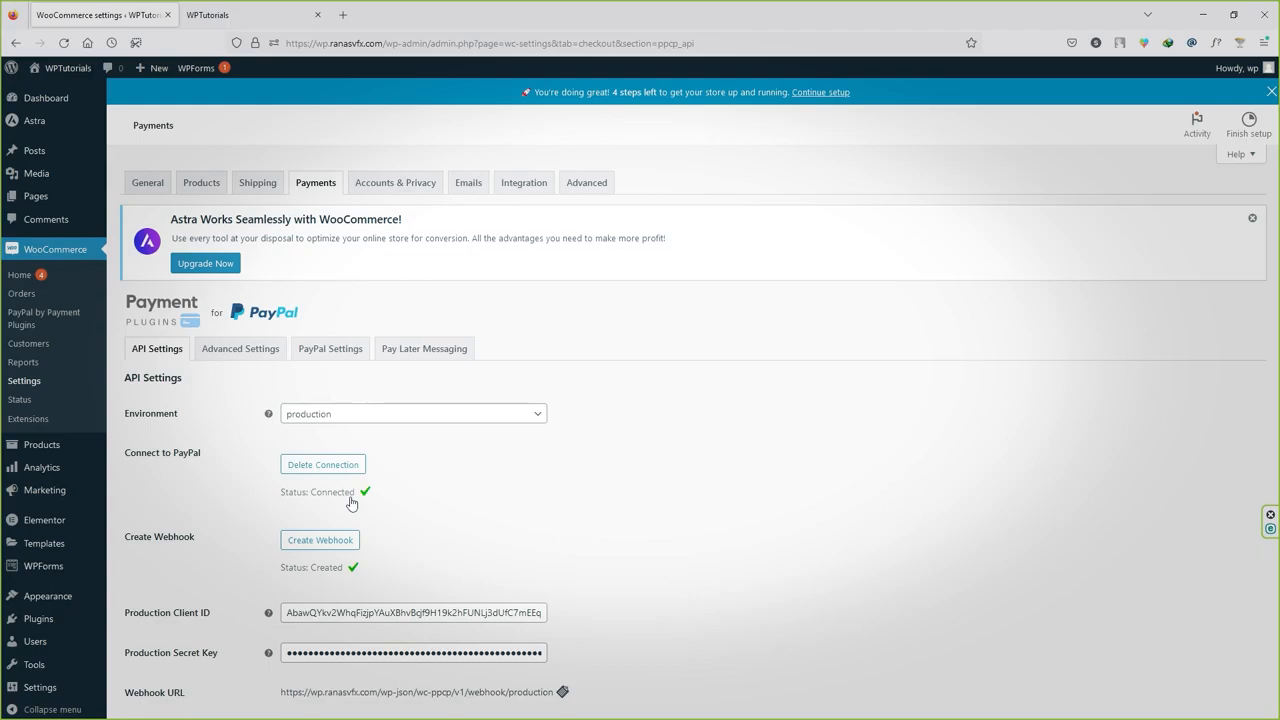
mouse_move(272, 324)
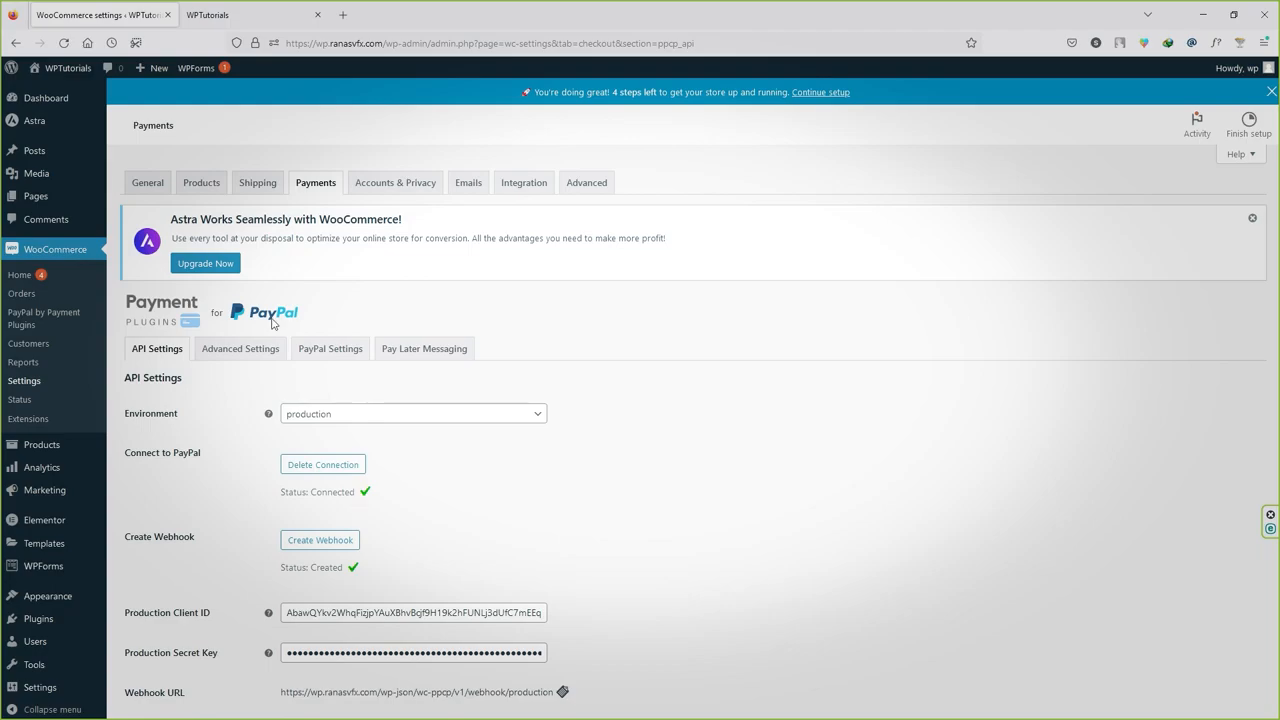
mouse_move(472, 504)
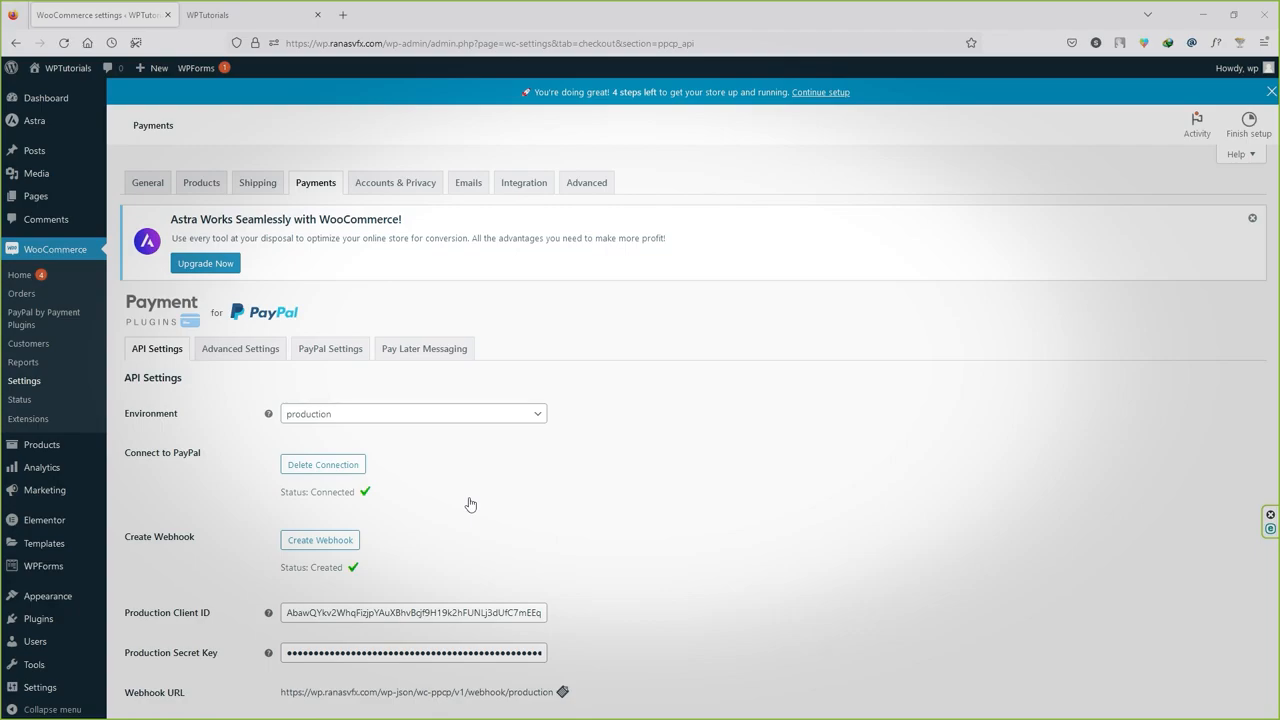